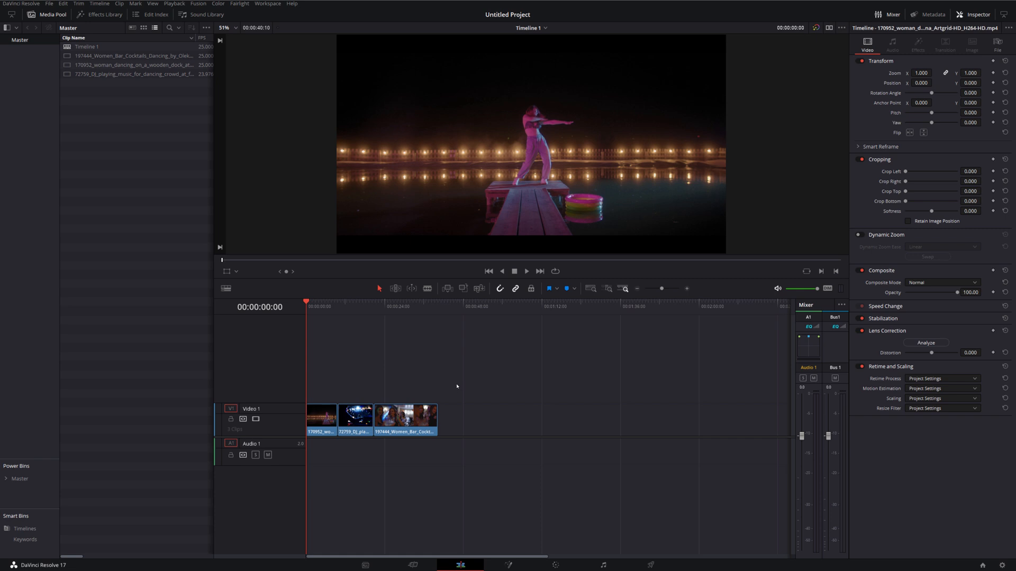
pyautogui.moveTo(319, 375)
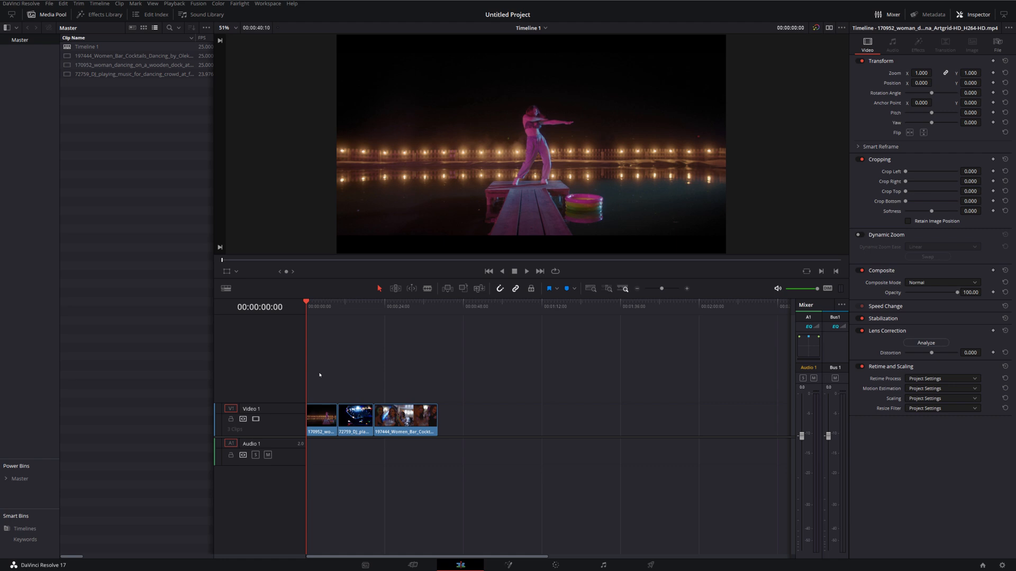
pyautogui.moveTo(343, 380)
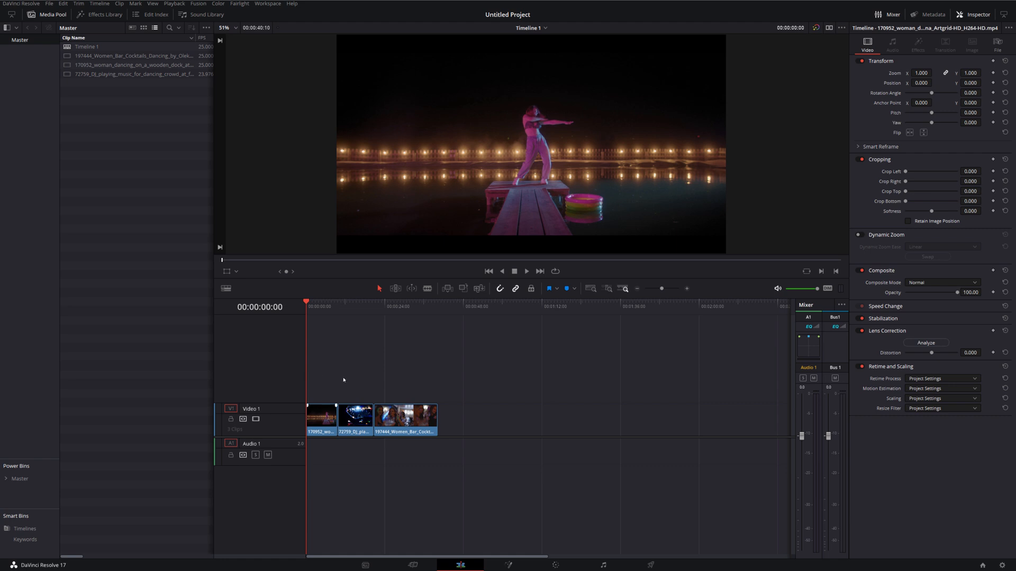
pyautogui.moveTo(350, 370)
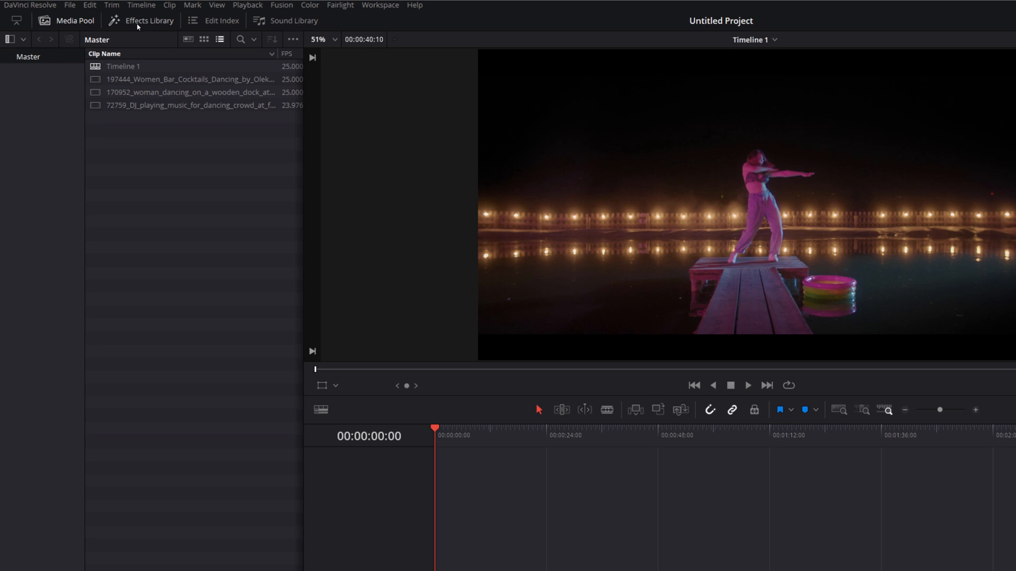
# Drag Prism Blur from Resolve FX Stylize in the Effects Library onto the first timeline clip.
pyautogui.click(149, 21)
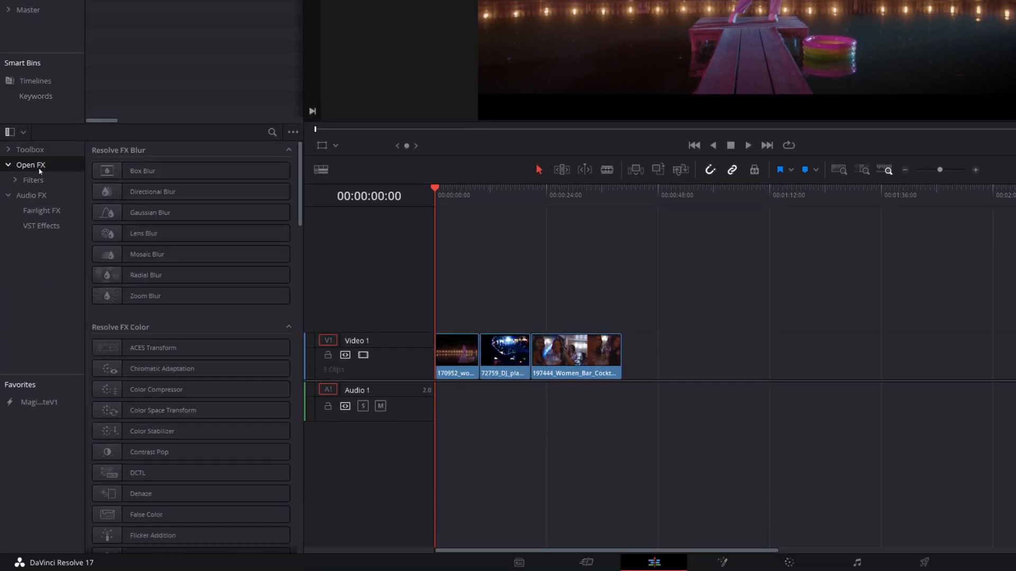
pyautogui.scroll(-3)
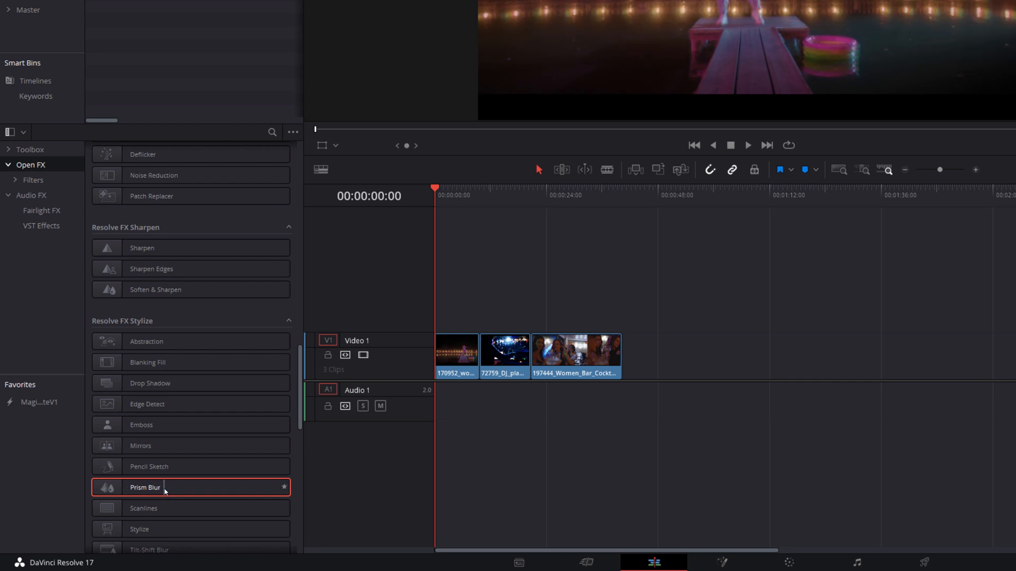
pyautogui.moveTo(145, 487); pyautogui.dragTo(455, 350)
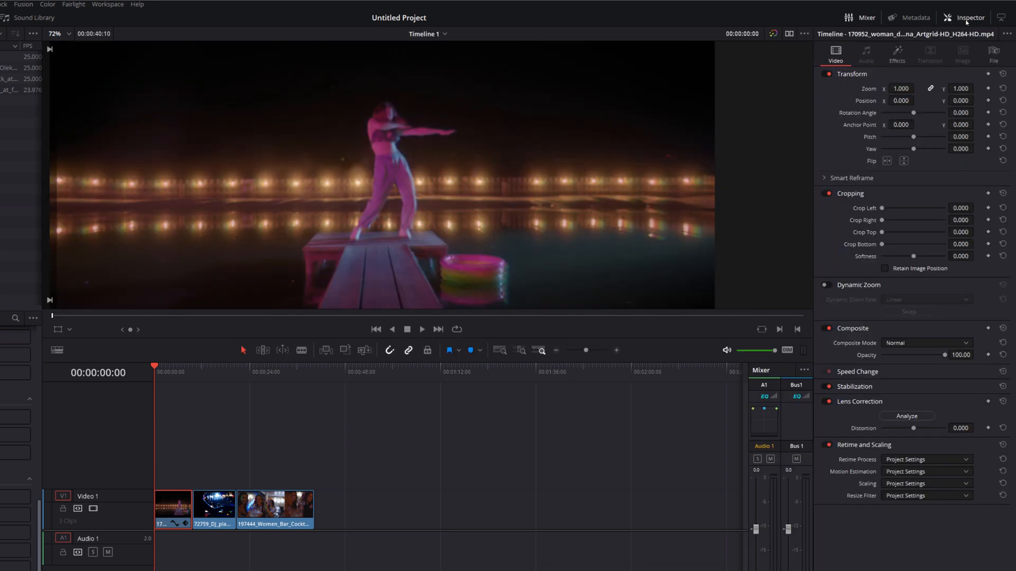
# Show the clip's Effects in the Inspector and expand the Prism Blur settings.
pyautogui.click(897, 54)
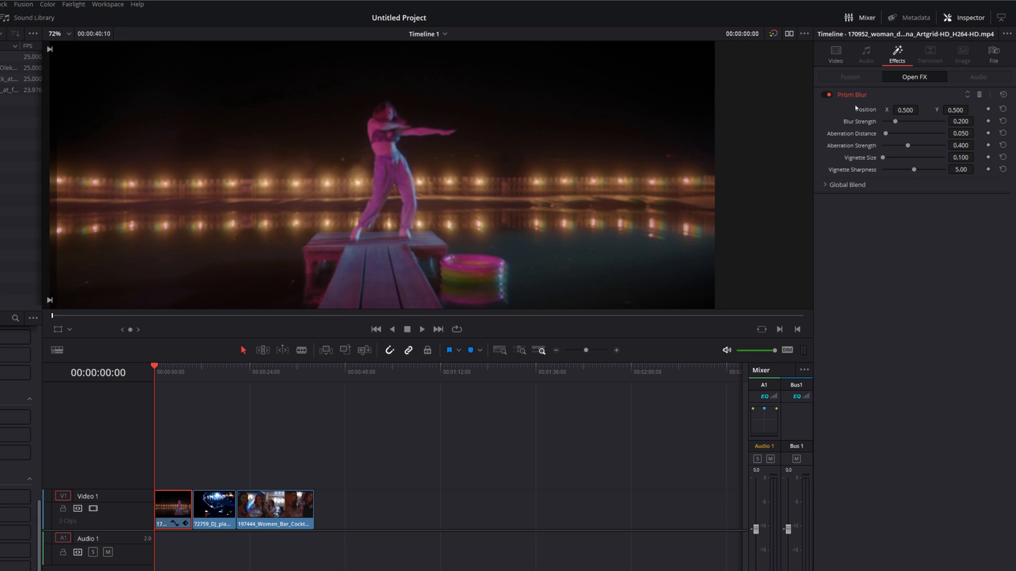
pyautogui.click(828, 94)
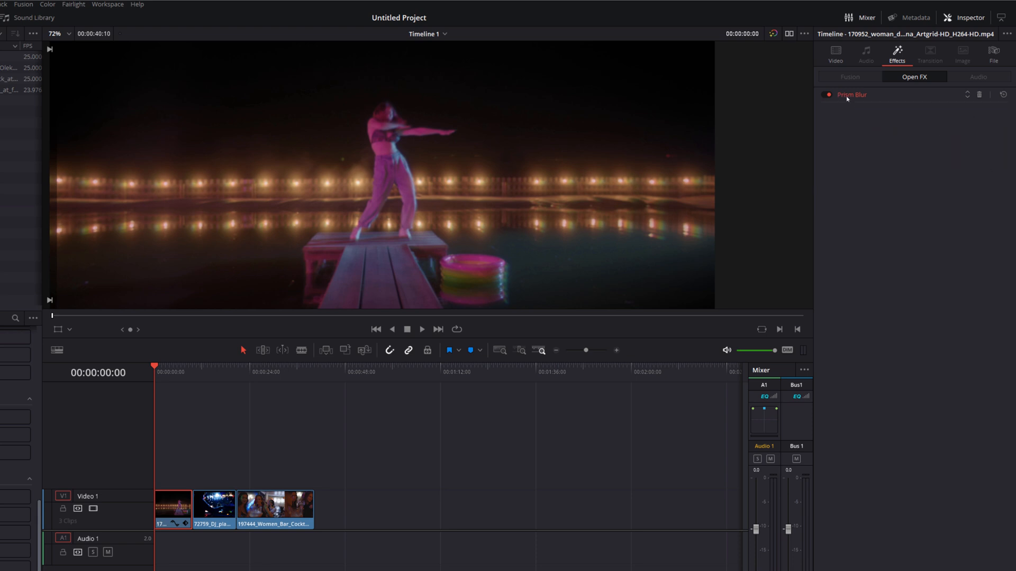
pyautogui.click(852, 95)
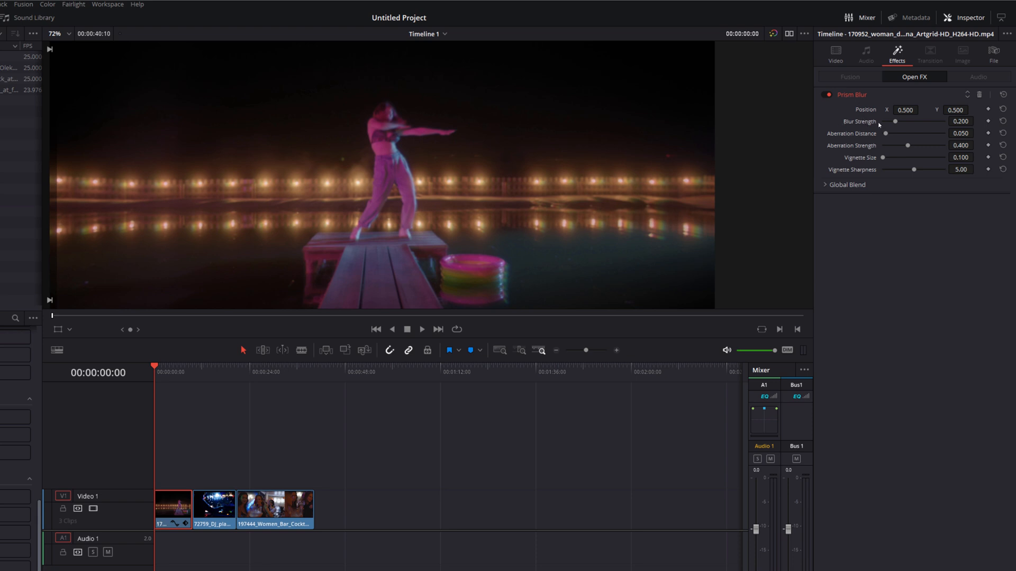
pyautogui.moveTo(428, 131)
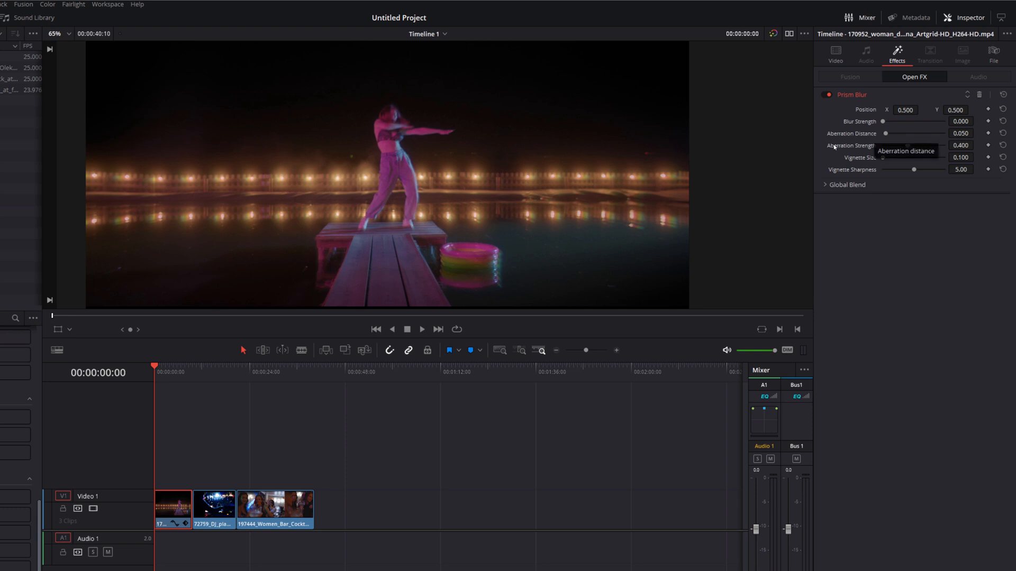
pyautogui.moveTo(906, 145)
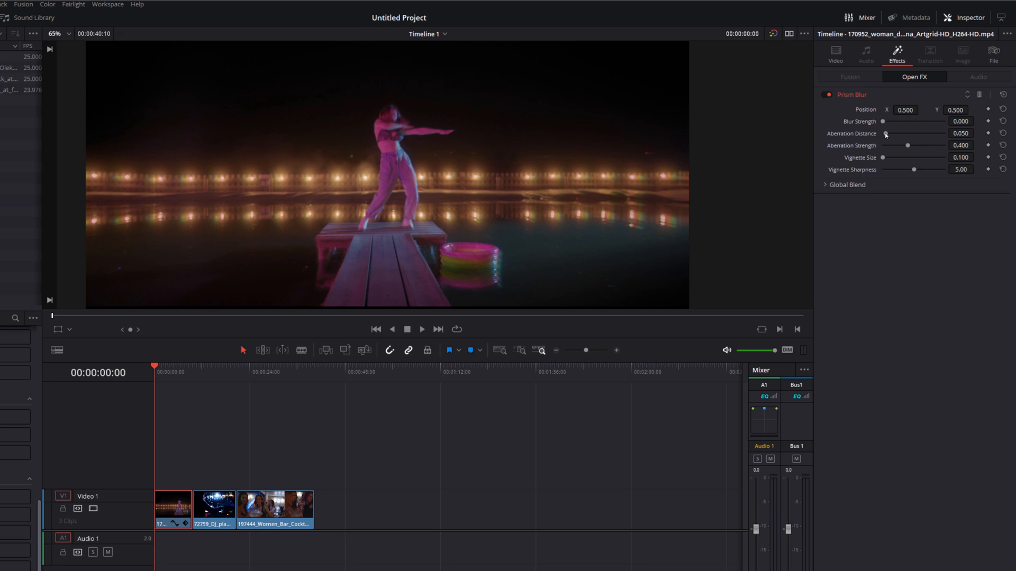
# Raise Aberration Distance through several tries, settling it around 0.411.
pyautogui.moveTo(887, 134); pyautogui.dragTo(907, 134)
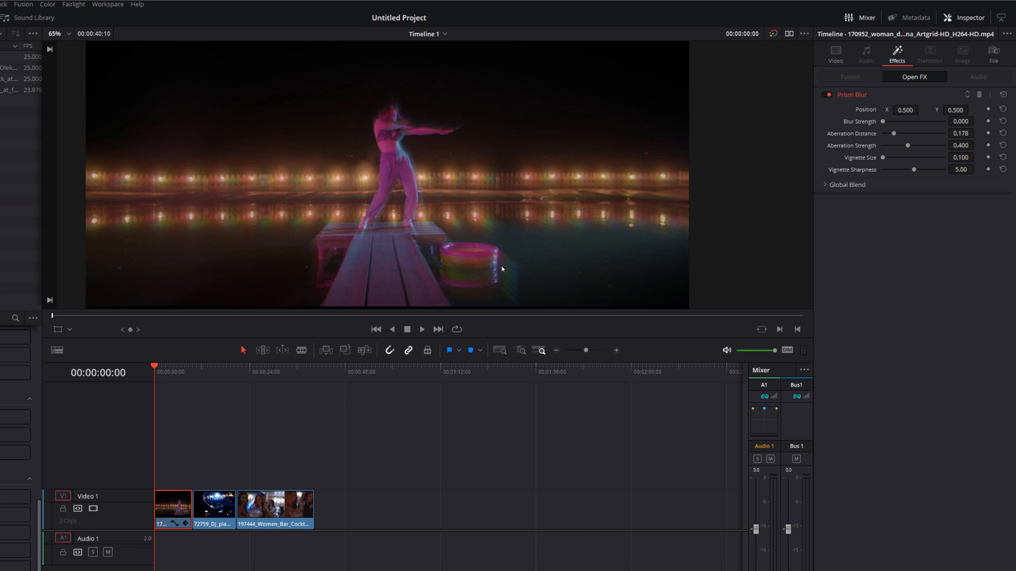
pyautogui.moveTo(897, 133)
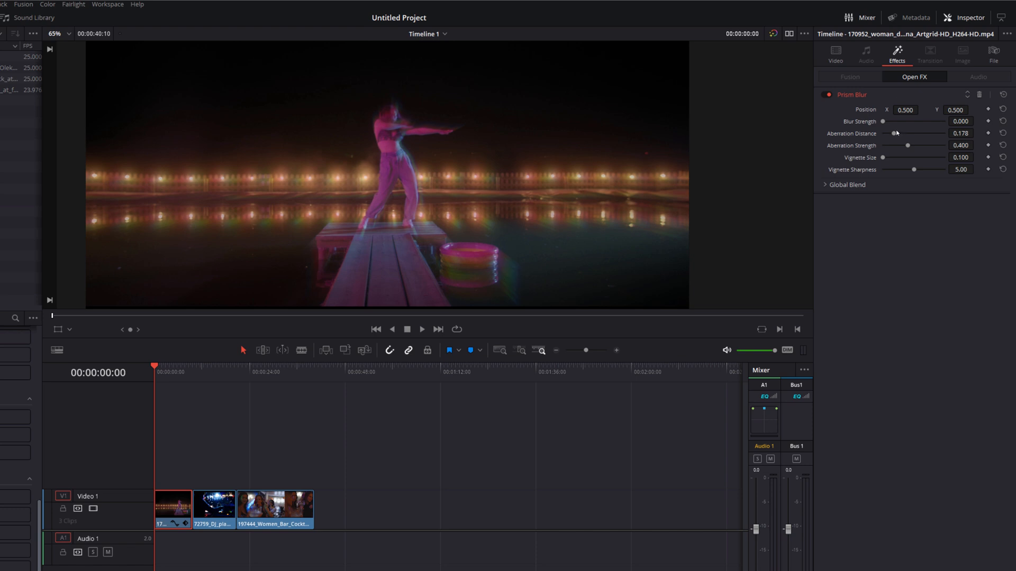
pyautogui.moveTo(896, 133); pyautogui.dragTo(891, 134)
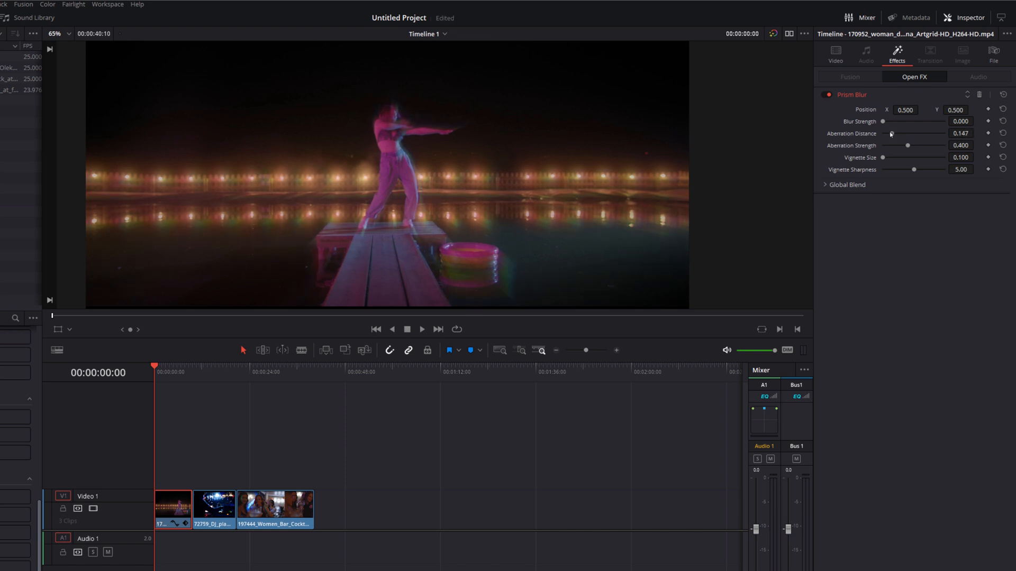
pyautogui.moveTo(891, 133); pyautogui.dragTo(918, 134)
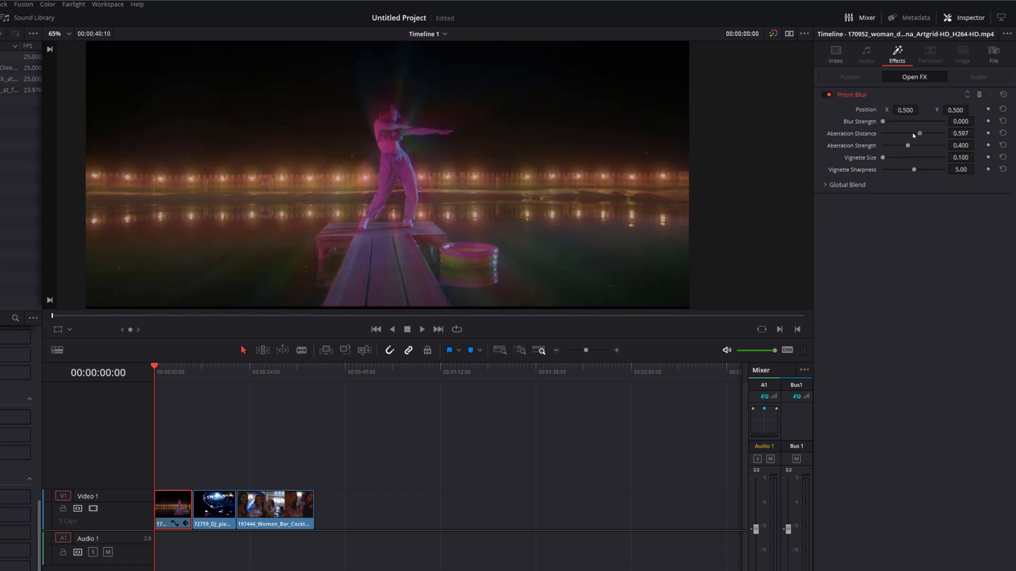
pyautogui.moveTo(918, 133); pyautogui.dragTo(906, 133)
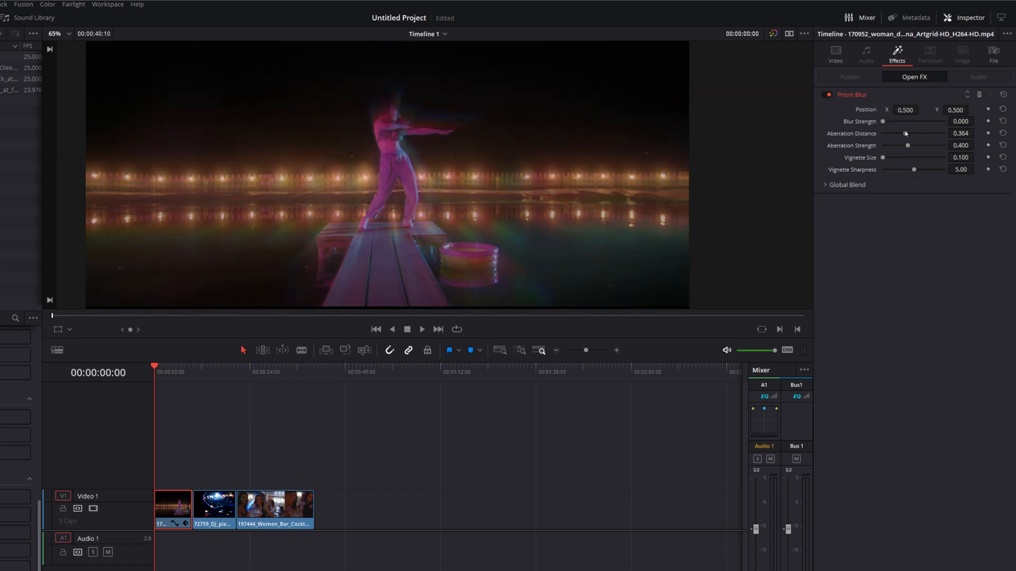
pyautogui.moveTo(900, 133); pyautogui.dragTo(909, 133)
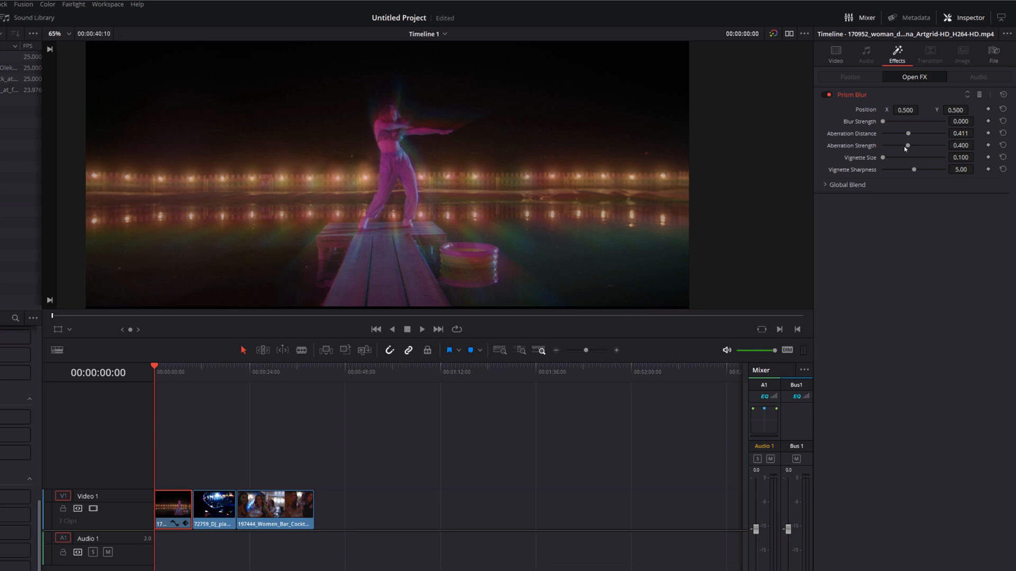
# Set Aberration Strength to about 0.729 and refine Aberration Distance down to 0.318.
pyautogui.moveTo(908, 145); pyautogui.dragTo(906, 145)
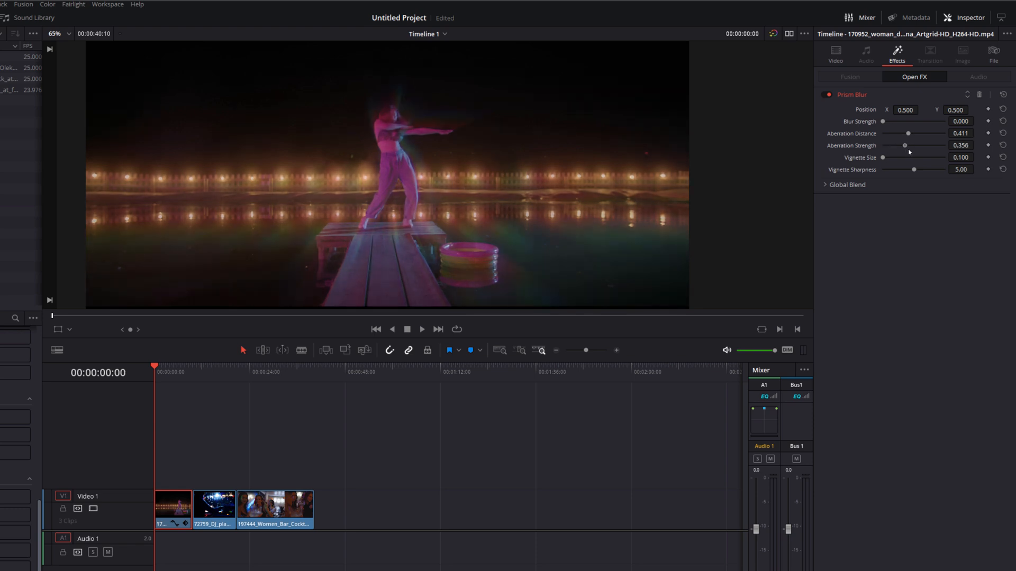
pyautogui.moveTo(905, 145); pyautogui.dragTo(926, 145)
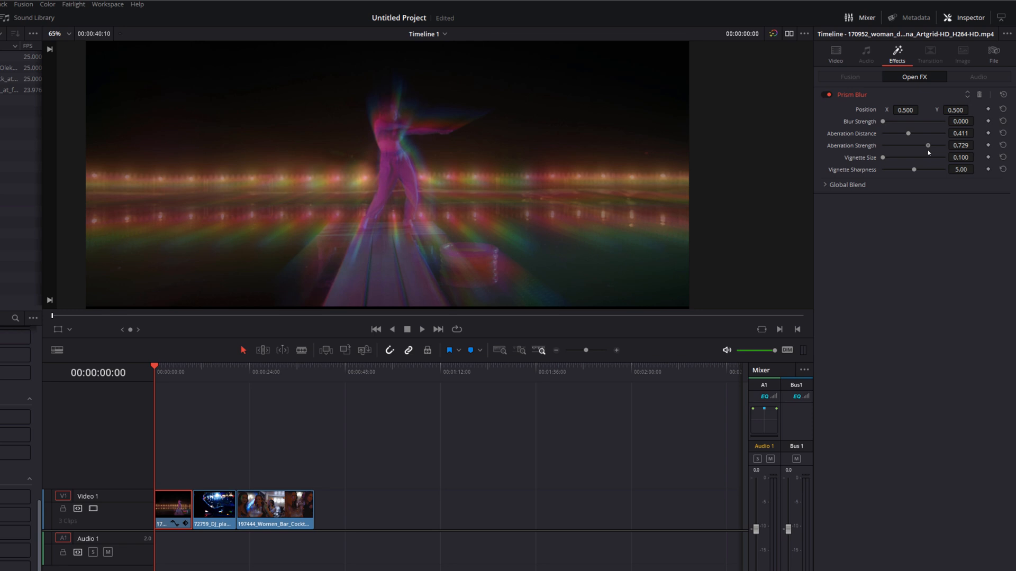
pyautogui.moveTo(908, 133); pyautogui.dragTo(901, 133)
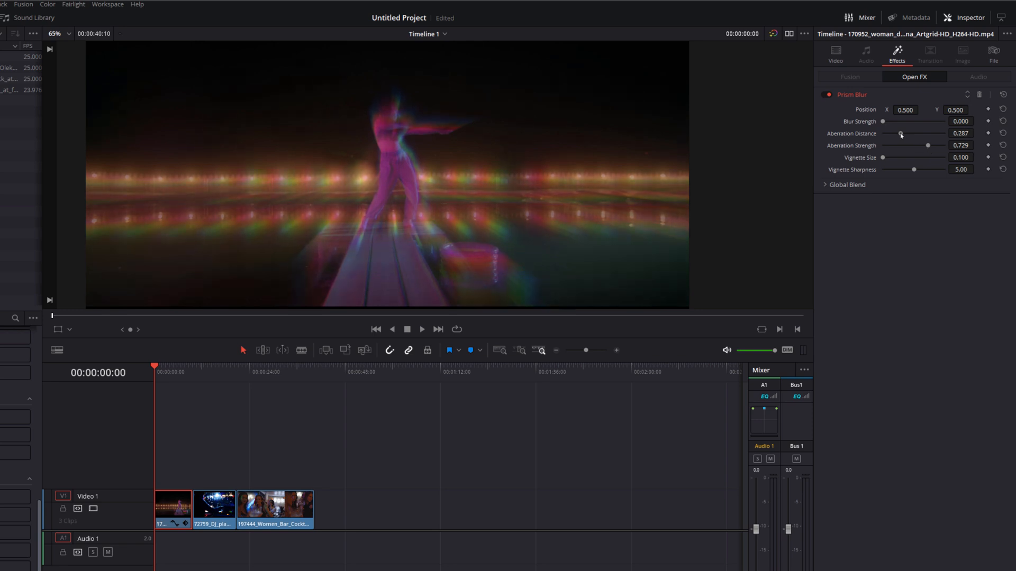
pyautogui.moveTo(901, 133); pyautogui.dragTo(903, 133)
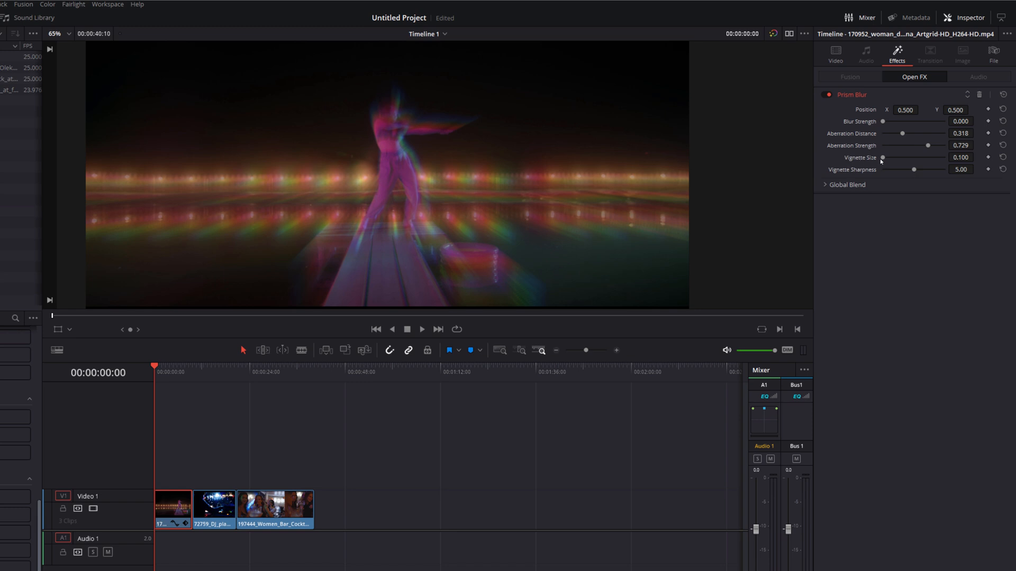
pyautogui.moveTo(883, 158); pyautogui.dragTo(923, 158)
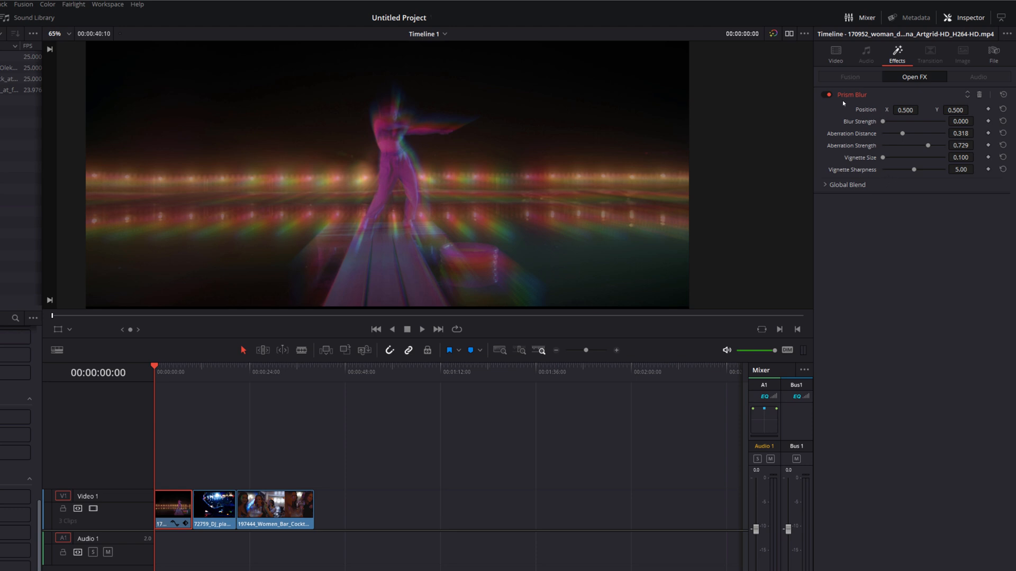
pyautogui.moveTo(363, 157)
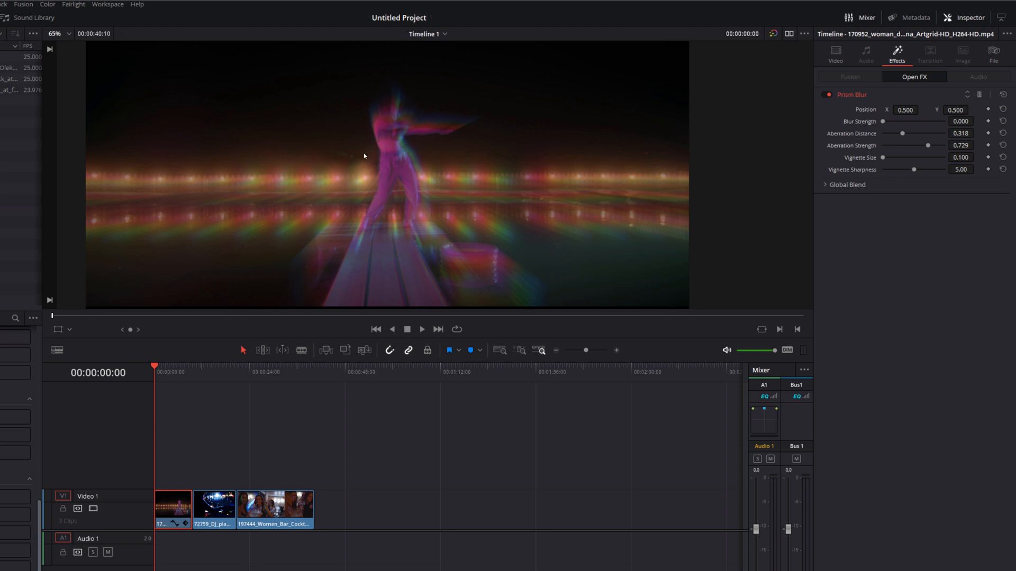
pyautogui.moveTo(395, 121)
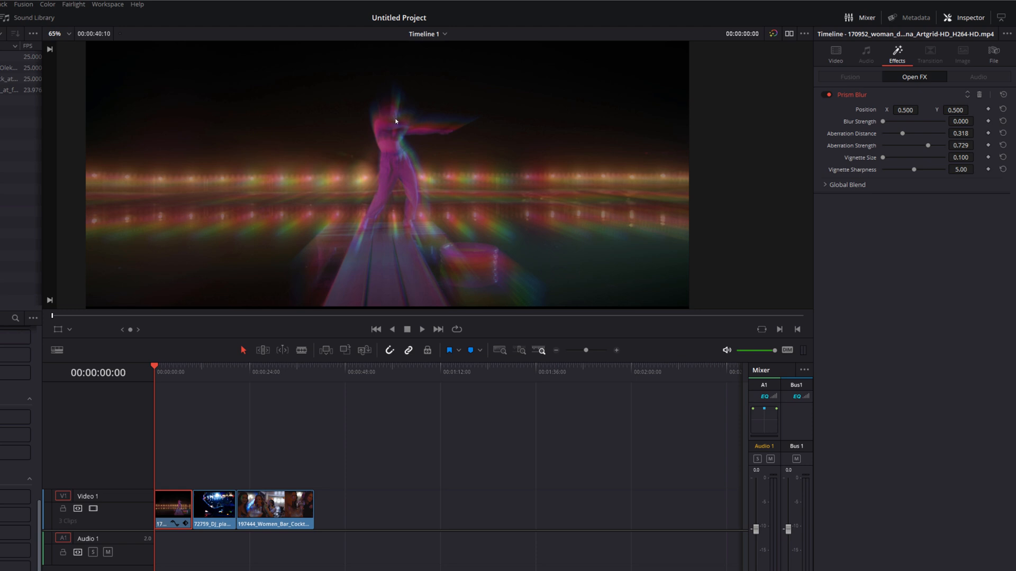
pyautogui.moveTo(402, 124)
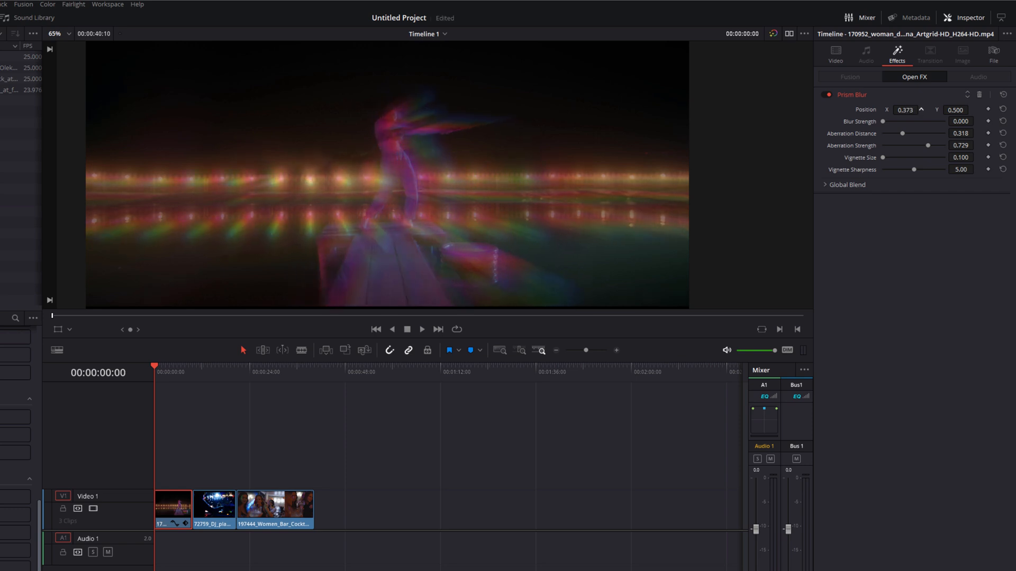
pyautogui.write('0.620')
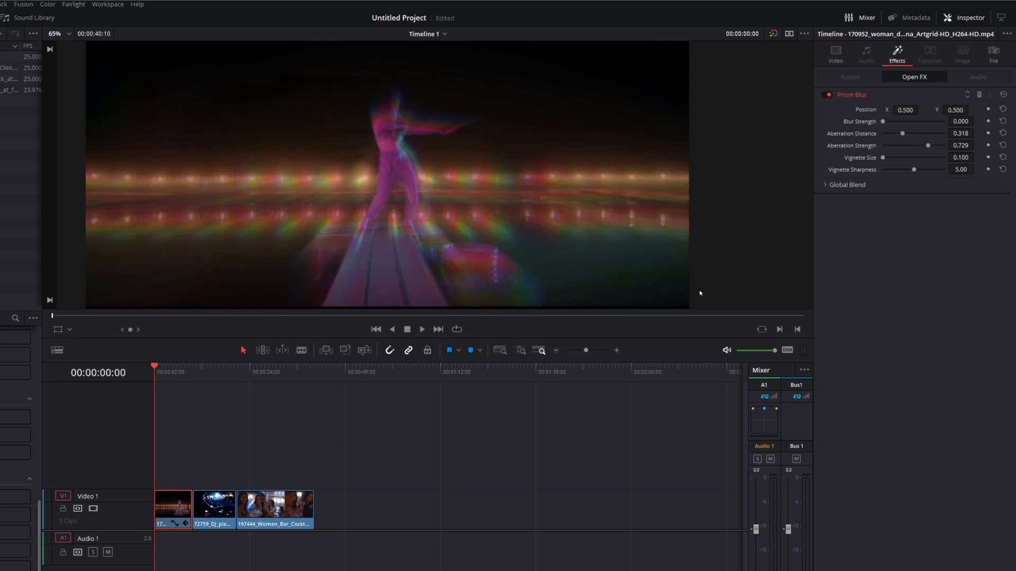
# Play past the dock clip and select the Women_Bar_Cocktail clip in the timeline.
pyautogui.click(421, 329)
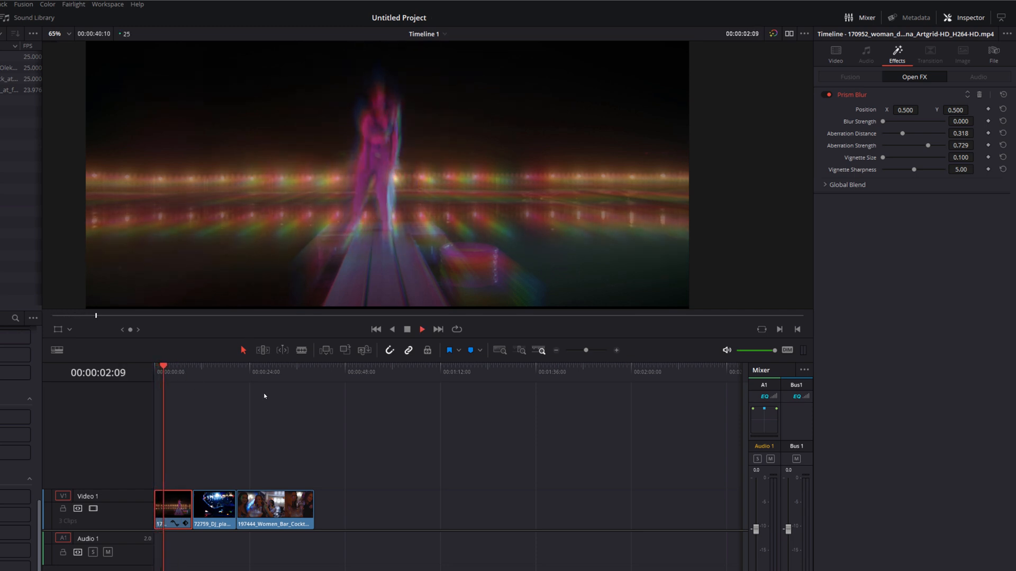
pyautogui.click(421, 329)
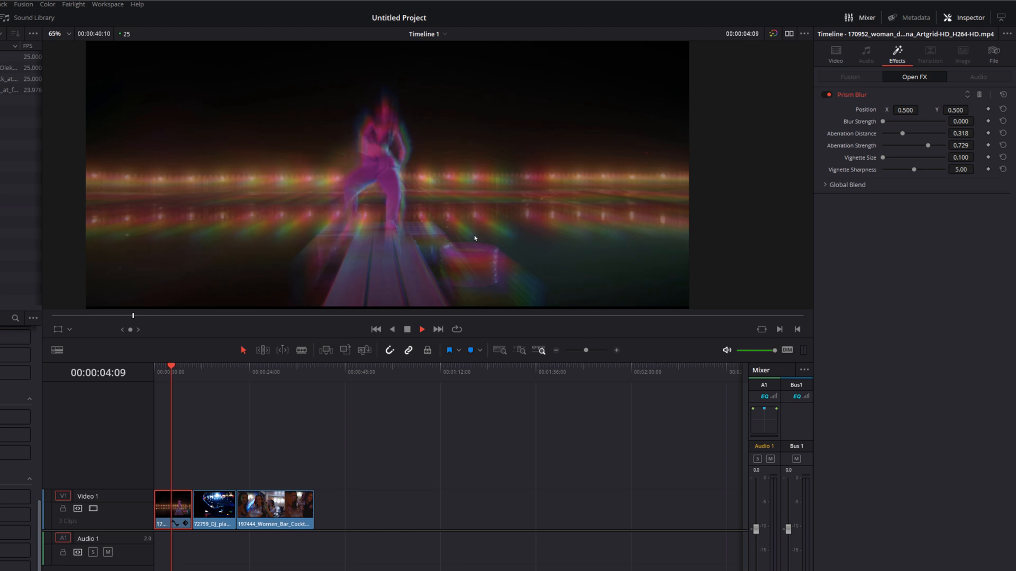
pyautogui.click(422, 329)
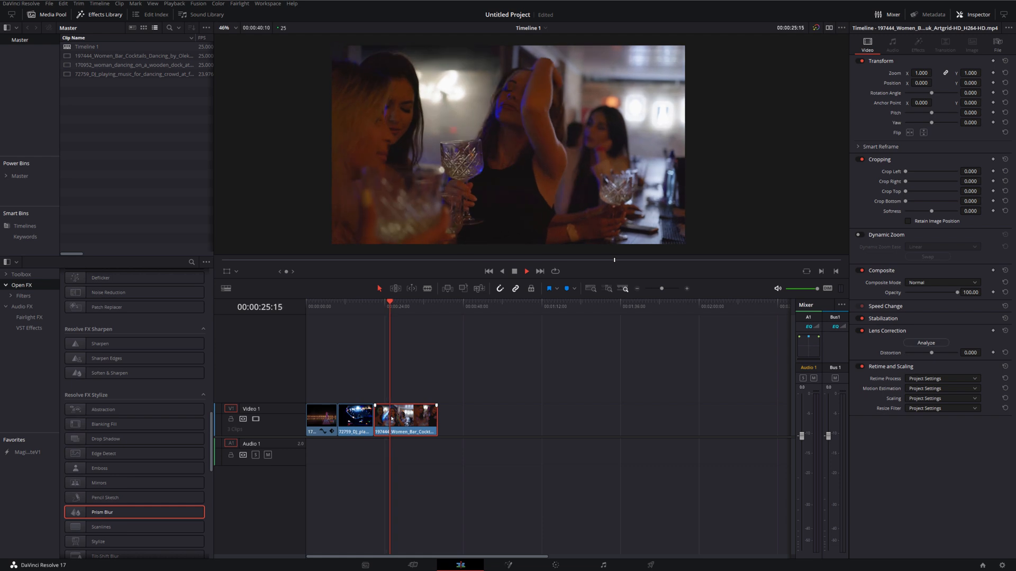
# Switch to the Color page to grade the bar clip.
pyautogui.click(527, 271)
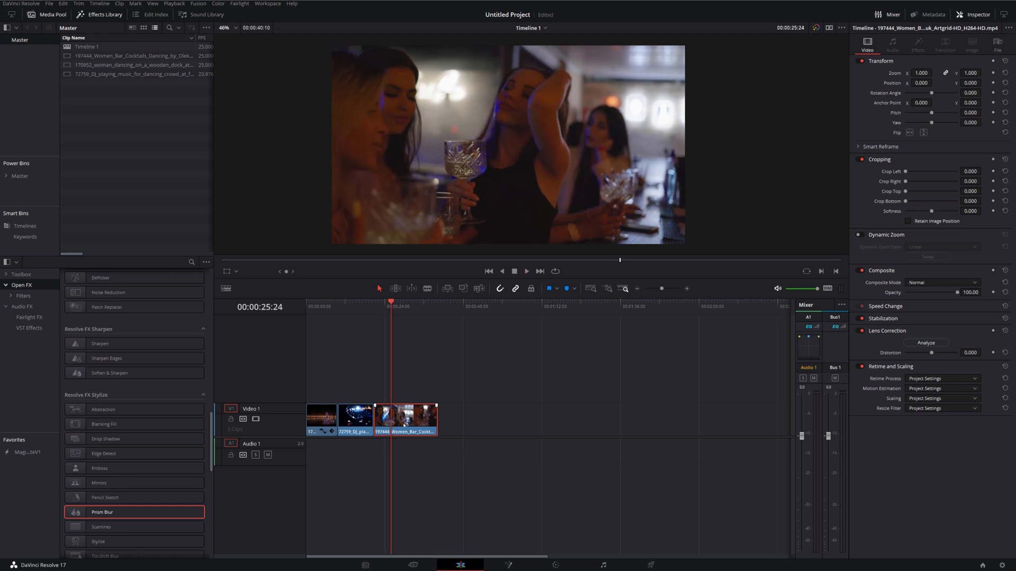
pyautogui.moveTo(534, 108)
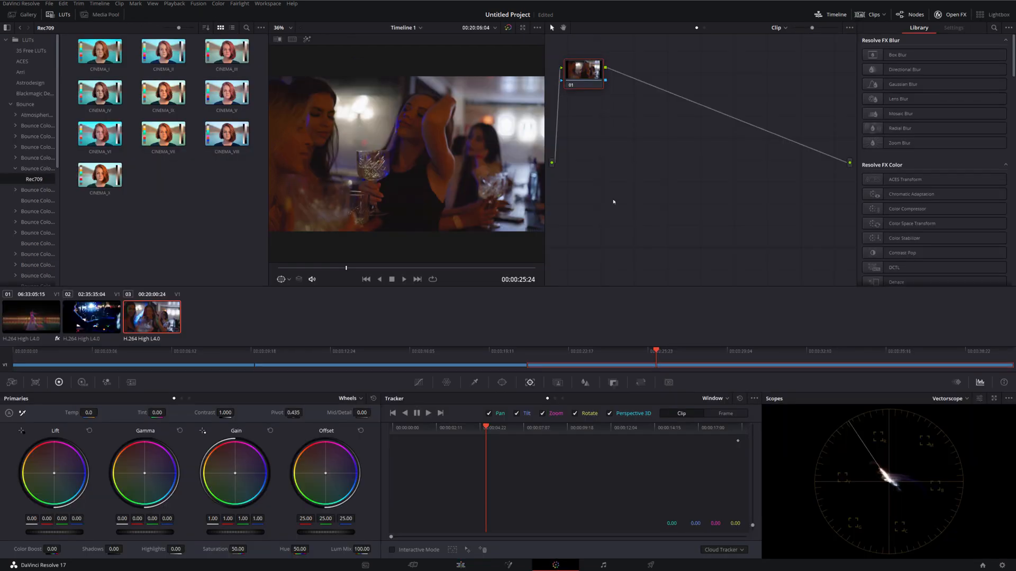
pyautogui.moveTo(347, 268)
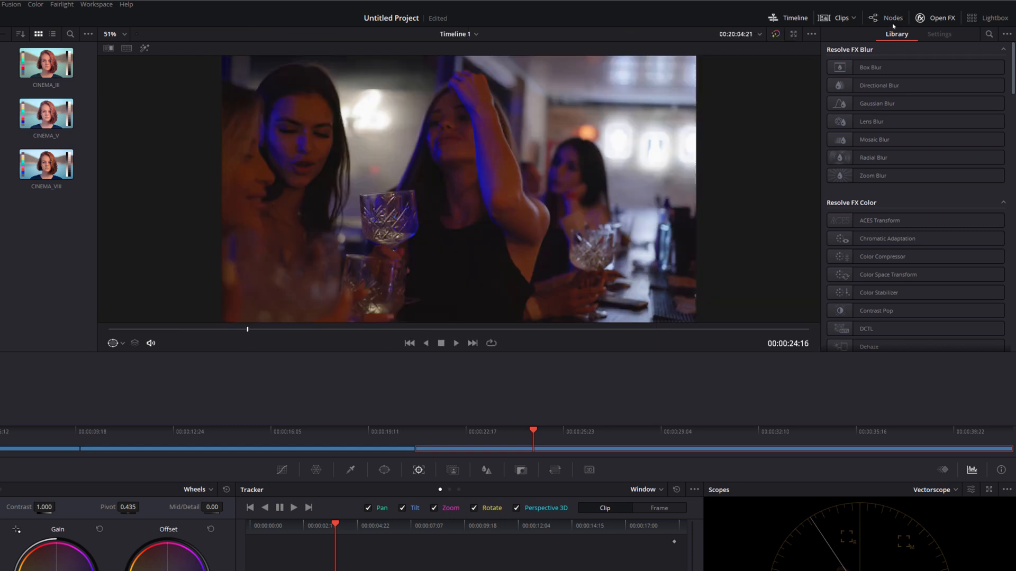
# Add a serial node after node 01 with Alt+S and scroll the OpenFX Library to Resolve FX Stylize.
pyautogui.click(892, 17)
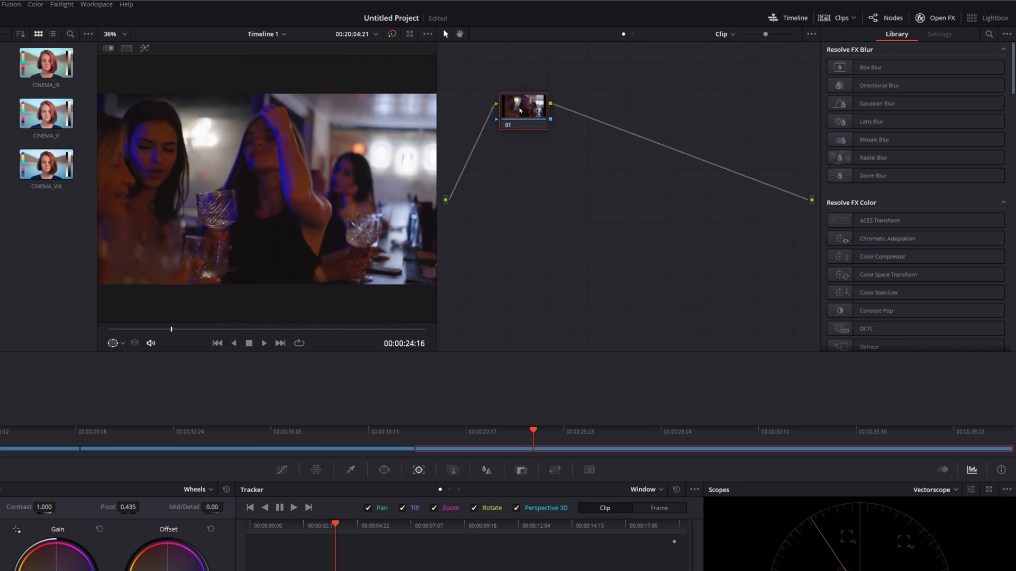
pyautogui.press('alt+s')
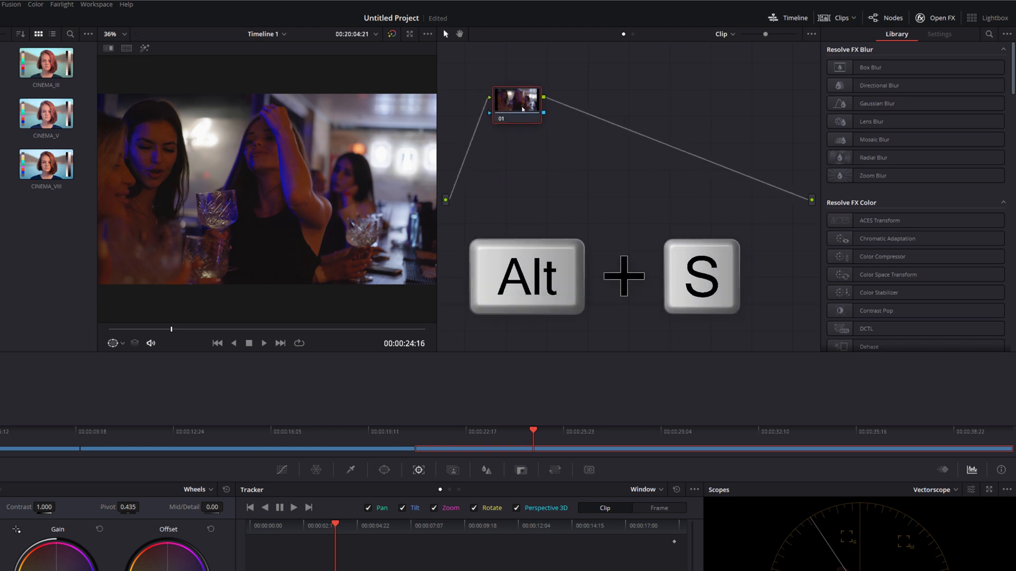
pyautogui.press('alt+s')
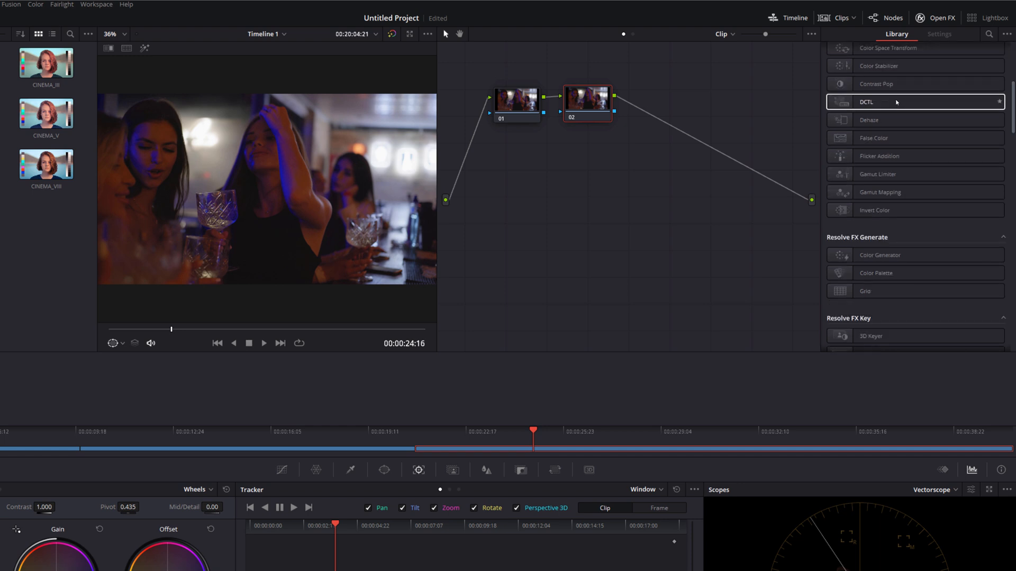
pyautogui.scroll(-3)
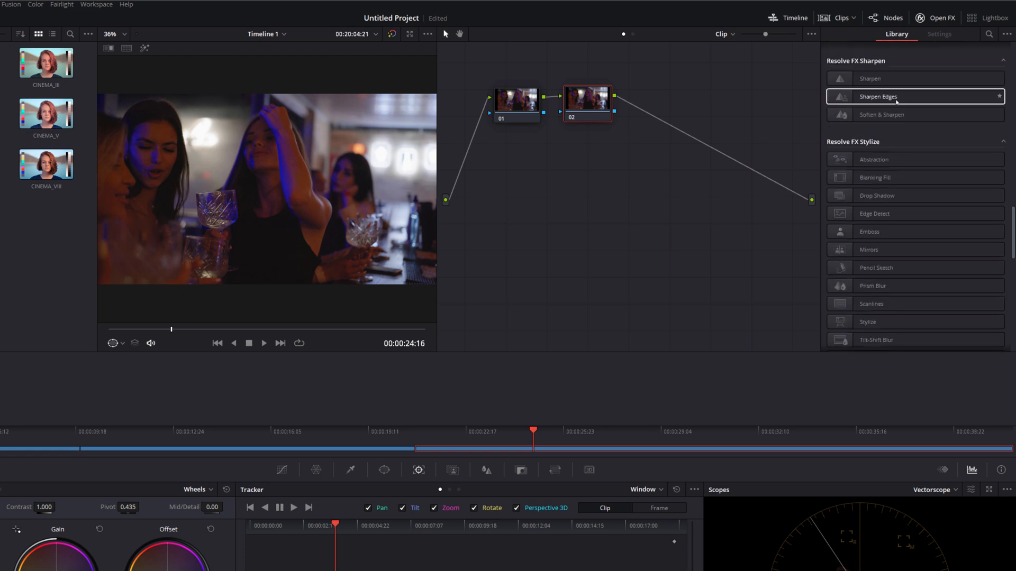
pyautogui.scroll(-3)
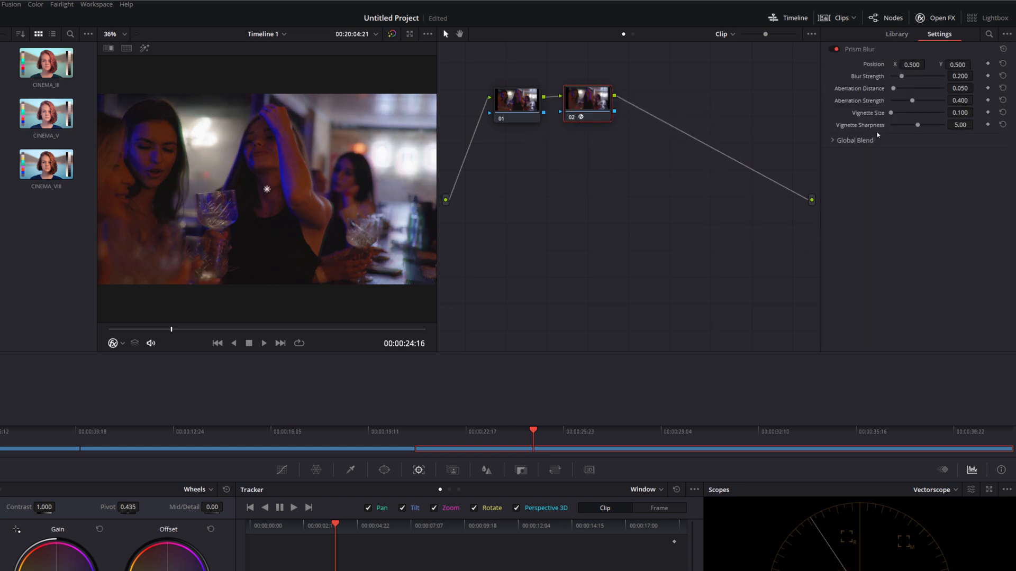
# Set Blur Strength 0, Aberration Distance about 0.128 and Aberration Strength 1.000.
pyautogui.moveTo(910, 76); pyautogui.dragTo(900, 76)
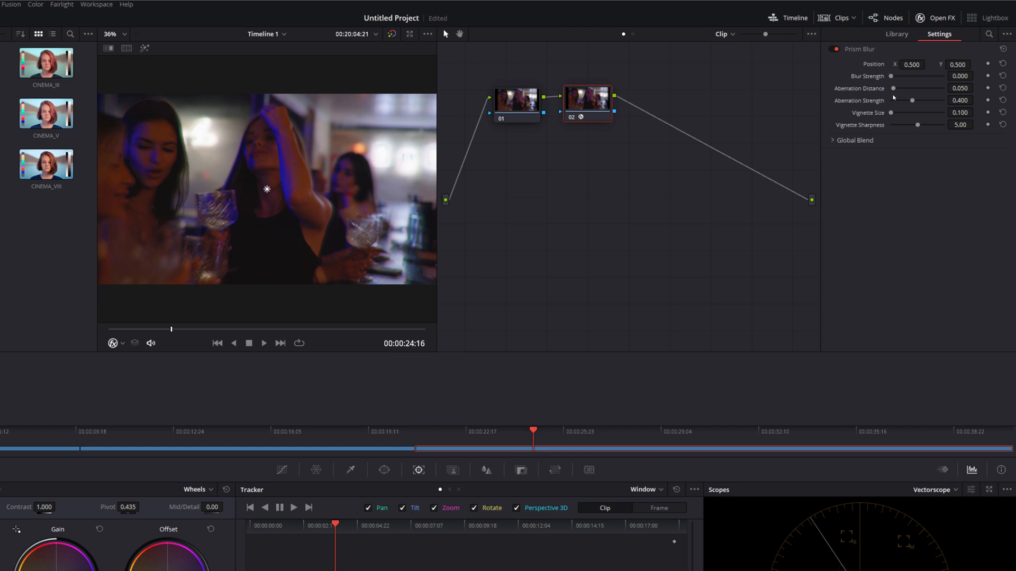
pyautogui.moveTo(893, 89); pyautogui.dragTo(907, 88)
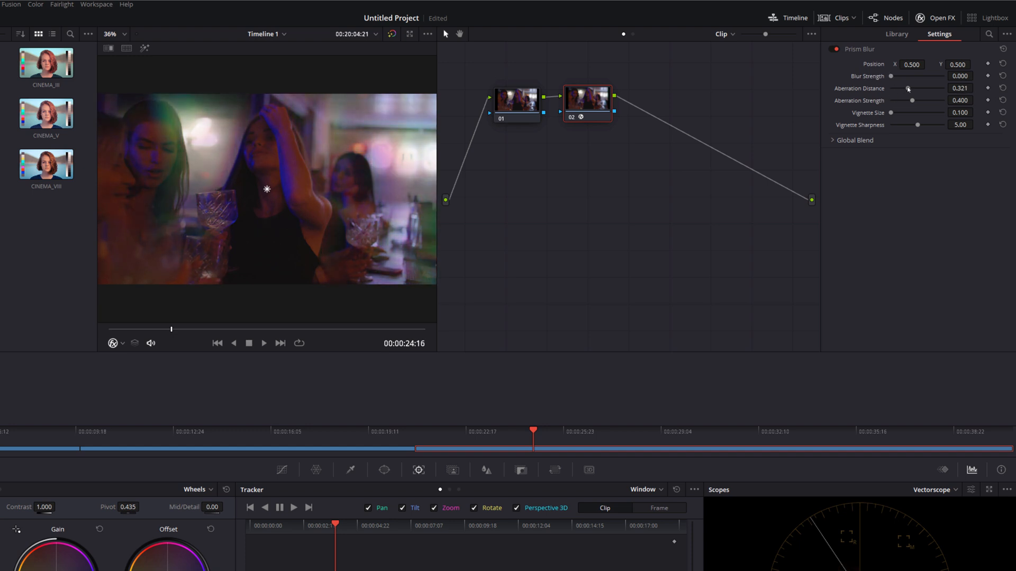
pyautogui.moveTo(907, 100); pyautogui.dragTo(925, 100)
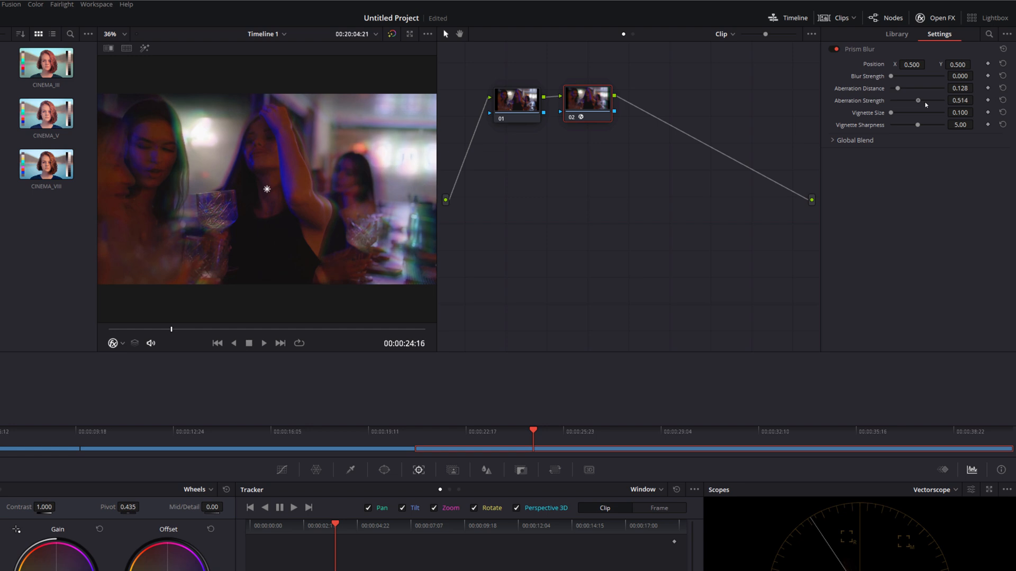
pyautogui.moveTo(919, 101); pyautogui.dragTo(944, 101)
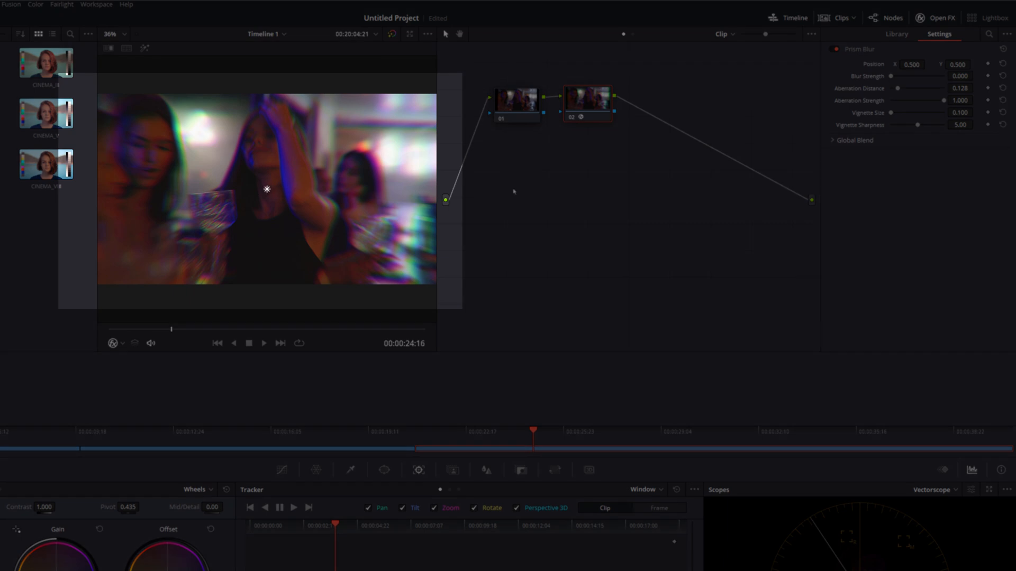
pyautogui.moveTo(901, 57)
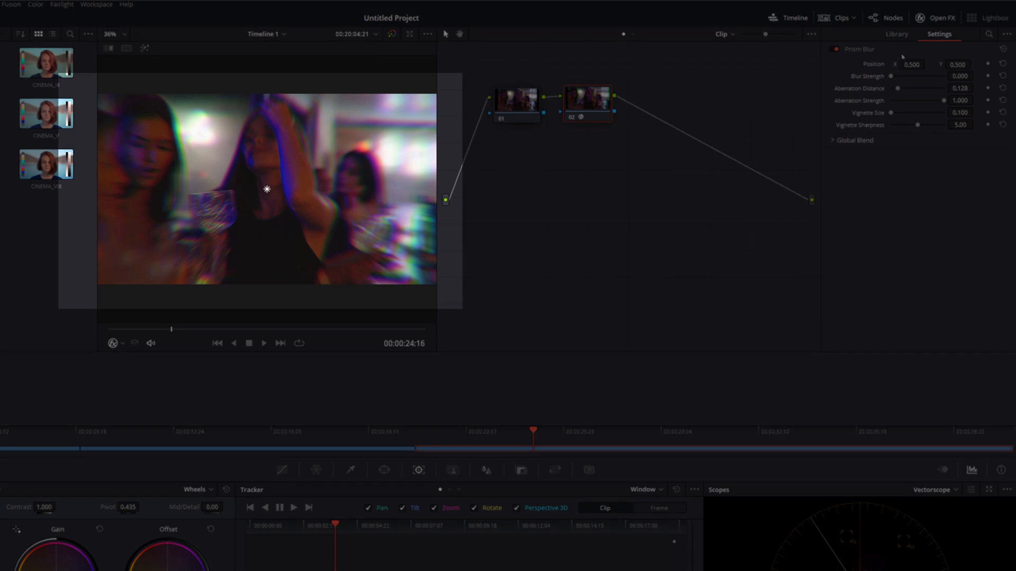
pyautogui.moveTo(233, 189)
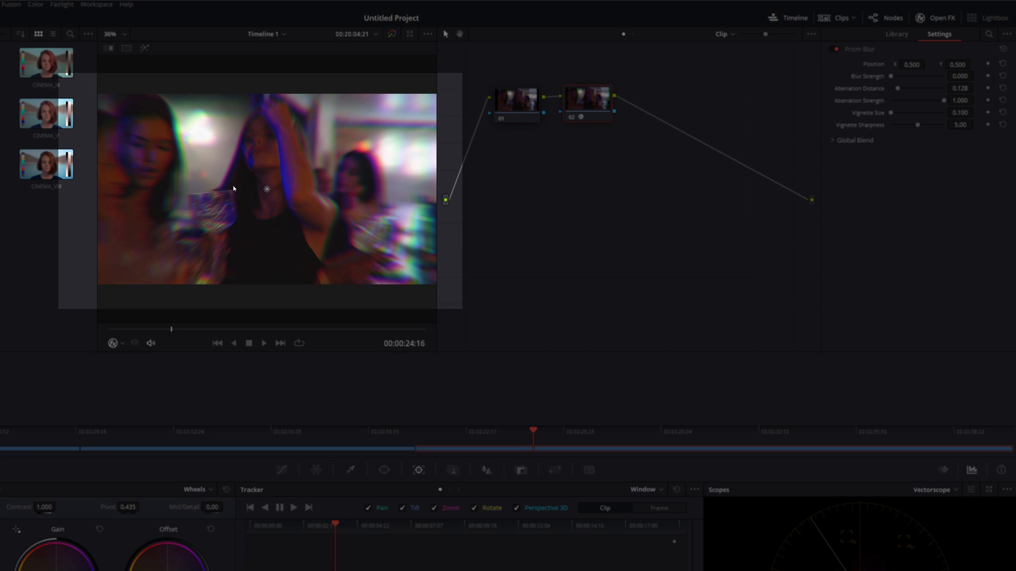
pyautogui.moveTo(266, 190); pyautogui.dragTo(237, 189)
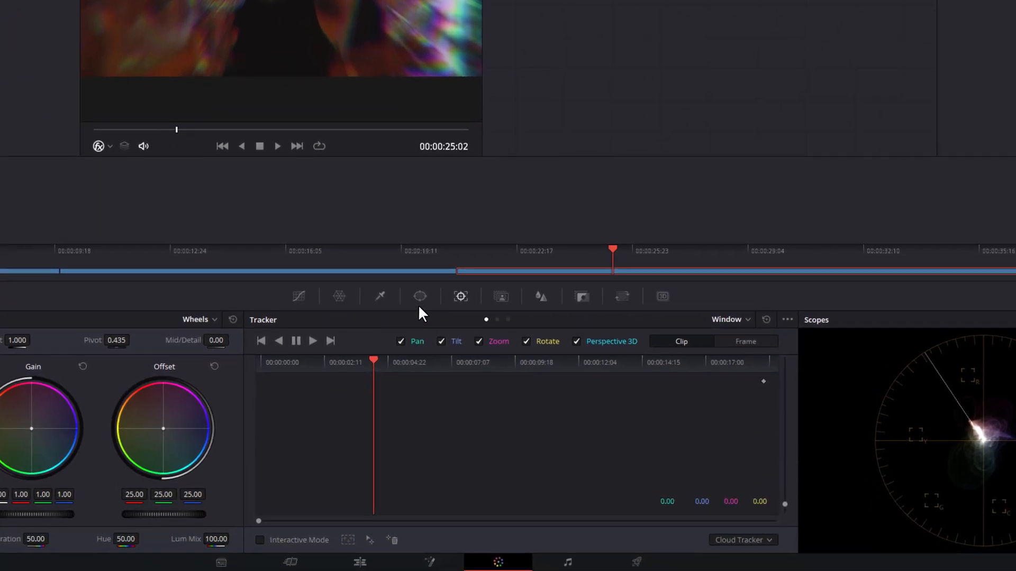
# Open the Window palette and show the prismblur project's dock clip with its masked node 02.
pyautogui.click(420, 297)
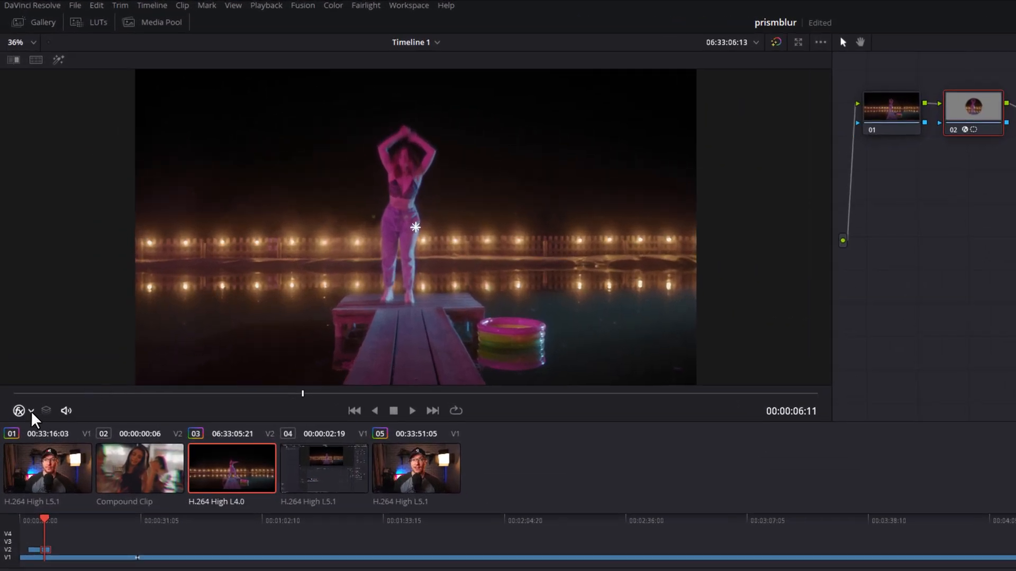
pyautogui.moveTo(19, 410)
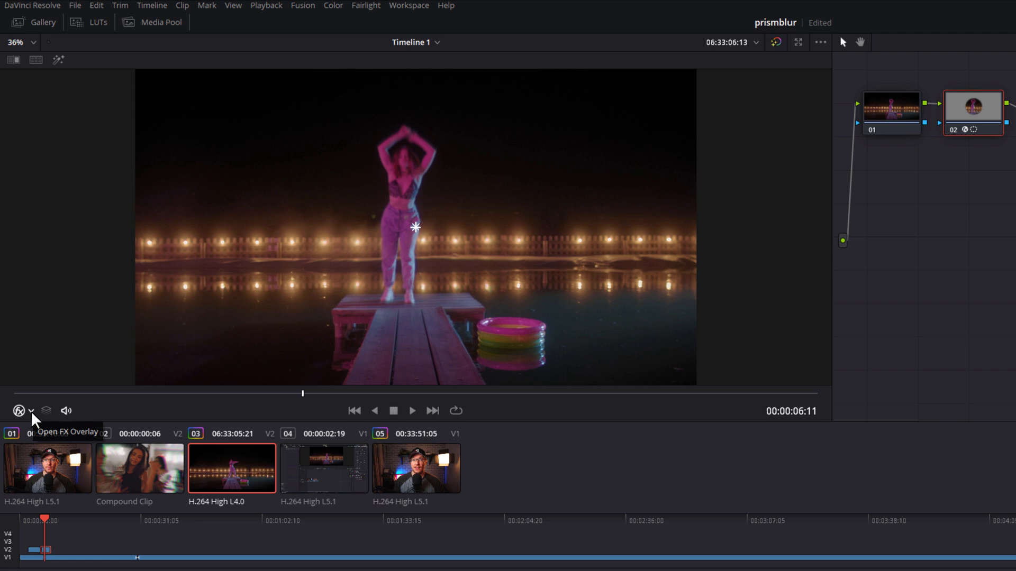
# List the viewer overlay modes from the Open FX Overlay dropdown.
pyautogui.click(19, 411)
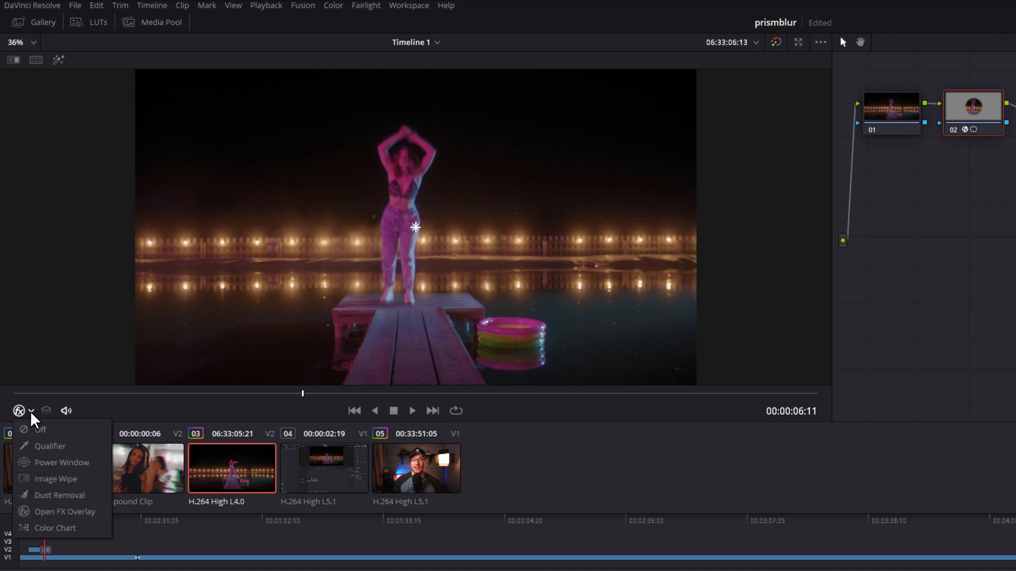
pyautogui.click(63, 461)
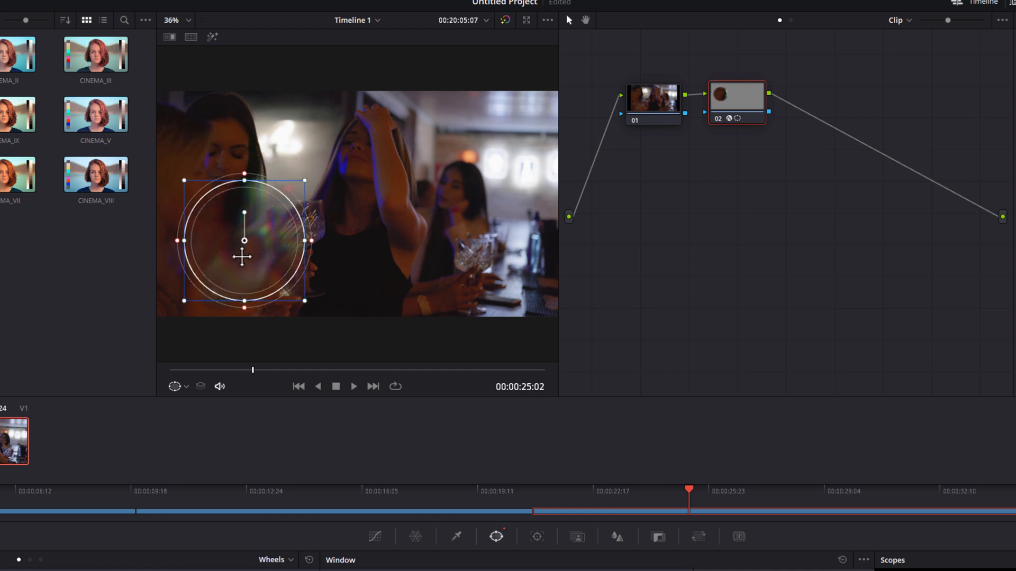
# Move the circular window mask onto the central woman's head in the viewer.
pyautogui.moveTo(245, 241); pyautogui.dragTo(341, 190)
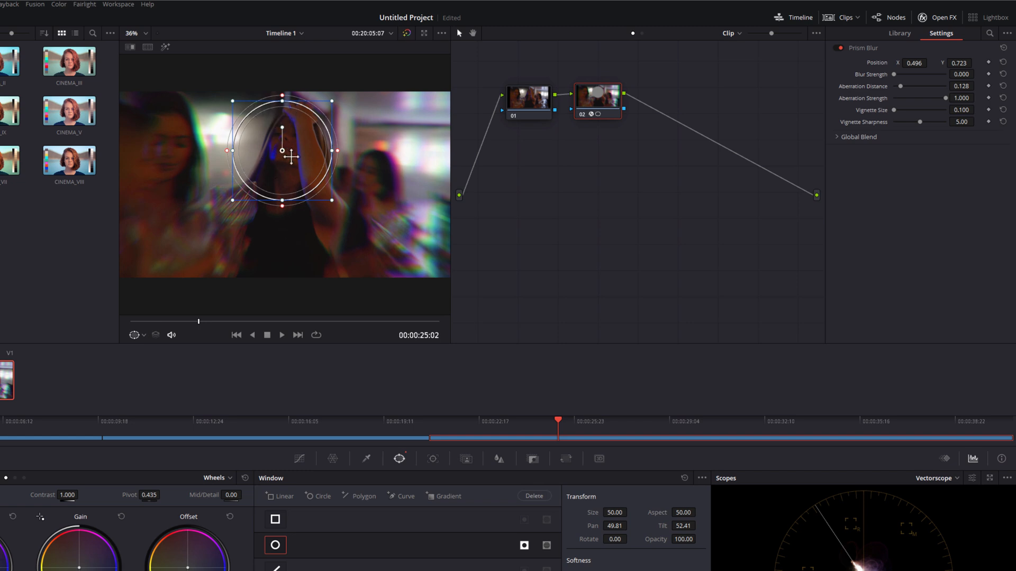
# Squeeze the circle window into a tall oval and centre it over the woman's body.
pyautogui.moveTo(281, 150); pyautogui.dragTo(271, 139)
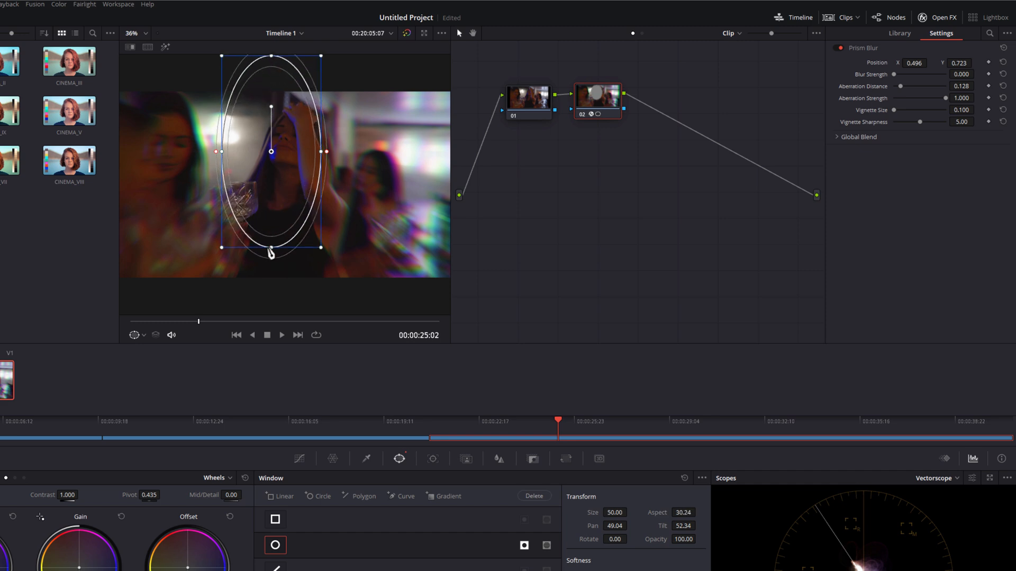
pyautogui.moveTo(271, 151); pyautogui.dragTo(289, 180)
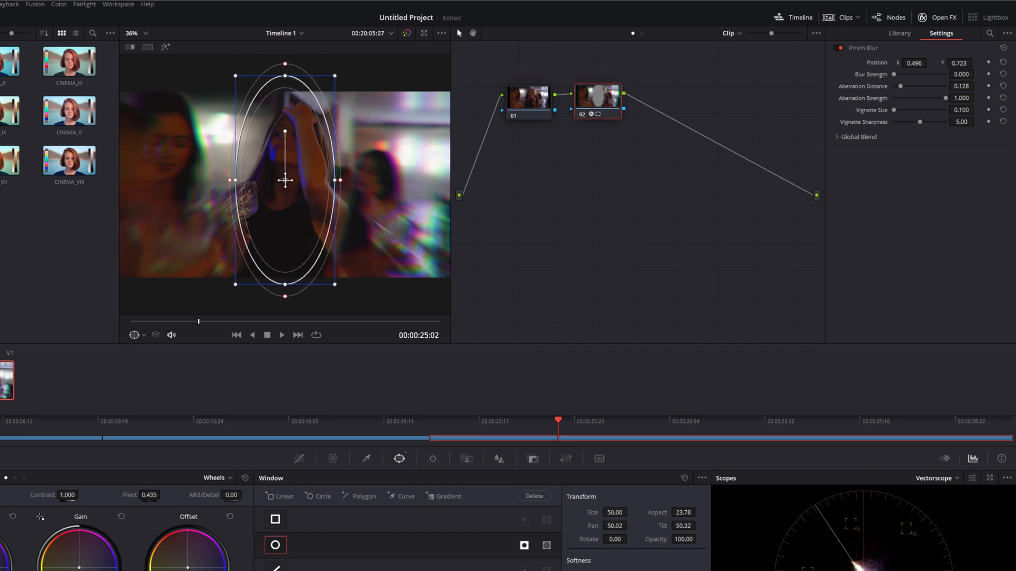
pyautogui.moveTo(294, 202)
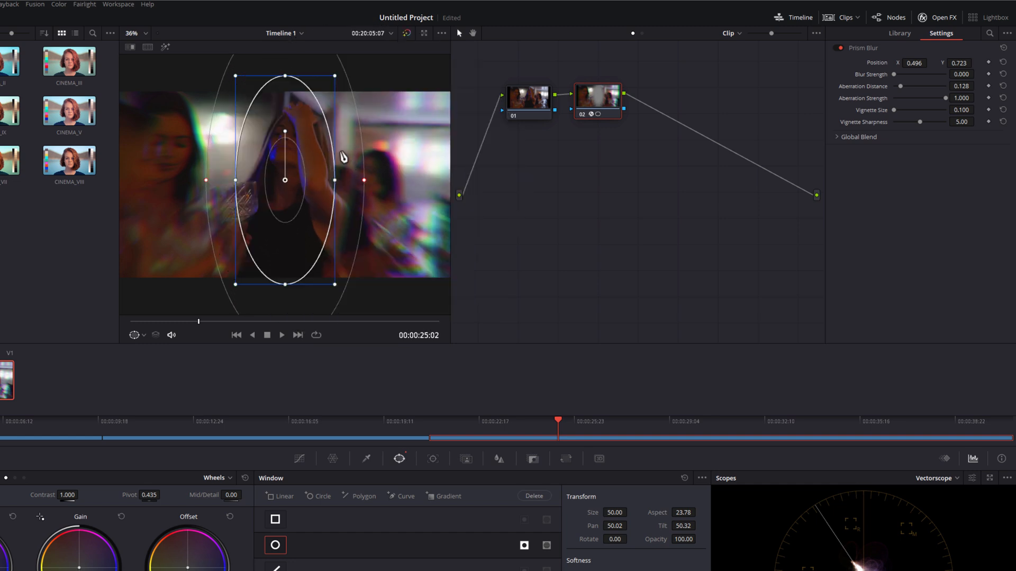
pyautogui.moveTo(337, 184)
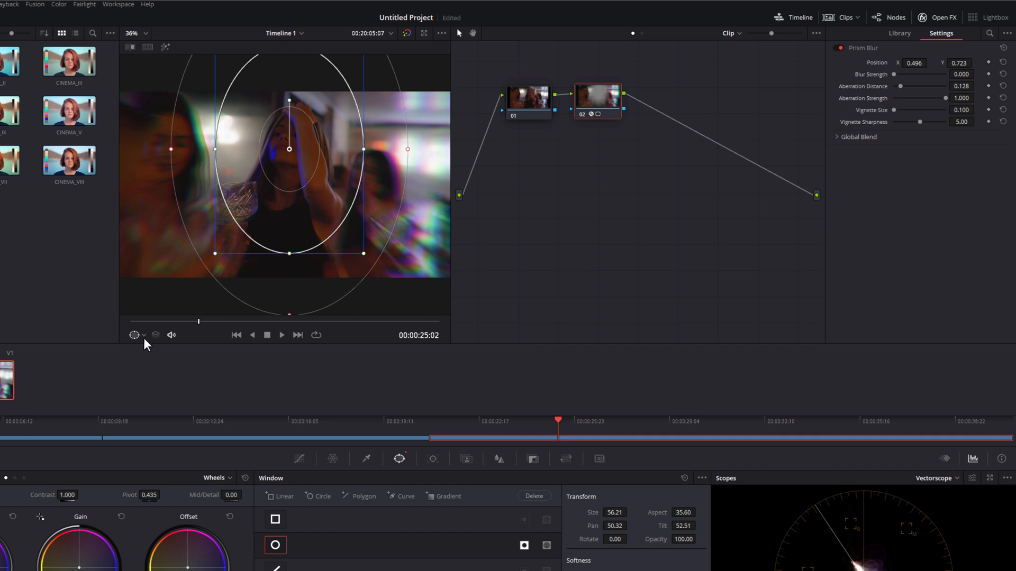
# Hide the window outline overlay in the viewer to review the sharp subject.
pyautogui.click(143, 336)
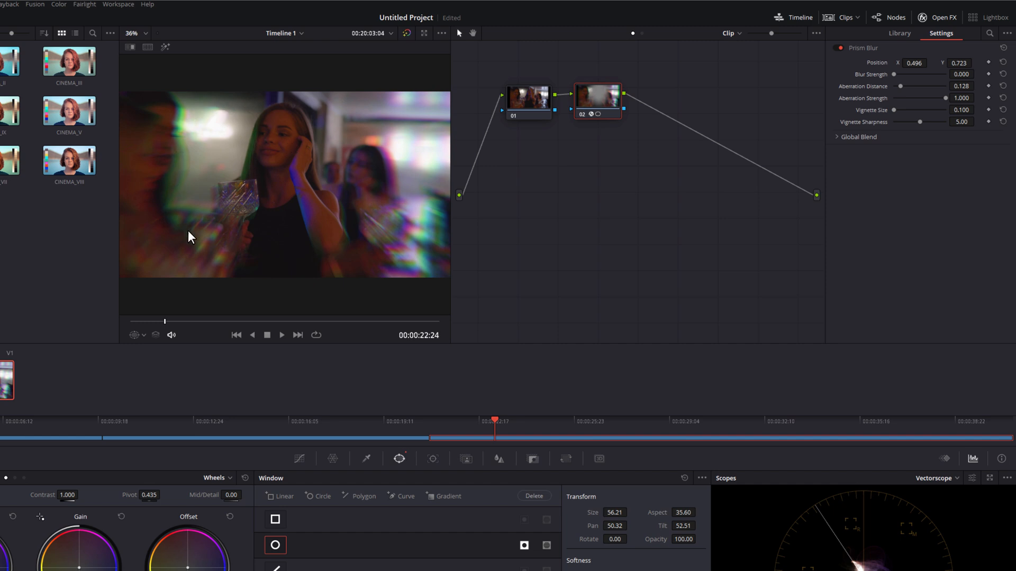
pyautogui.moveTo(371, 270)
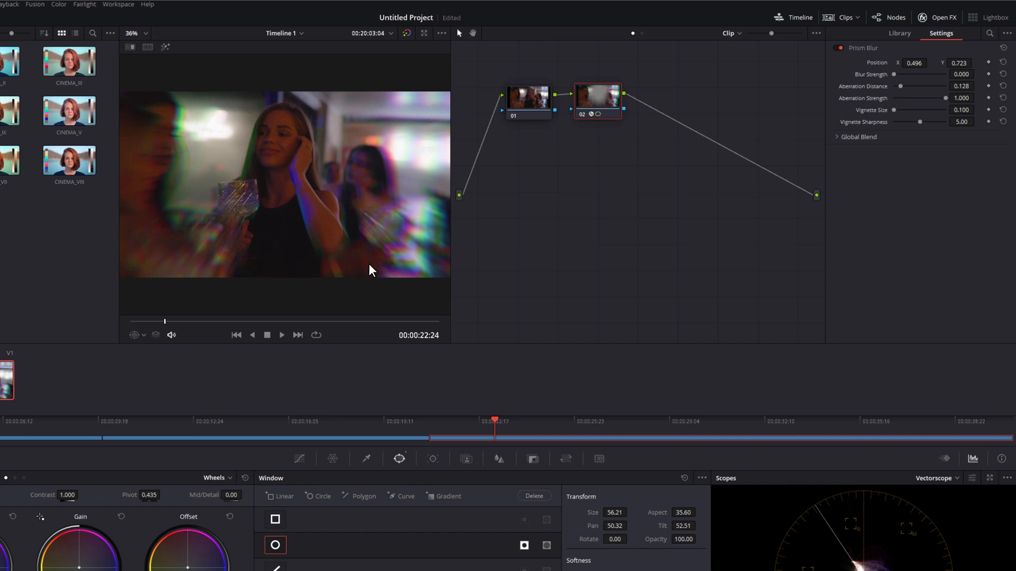